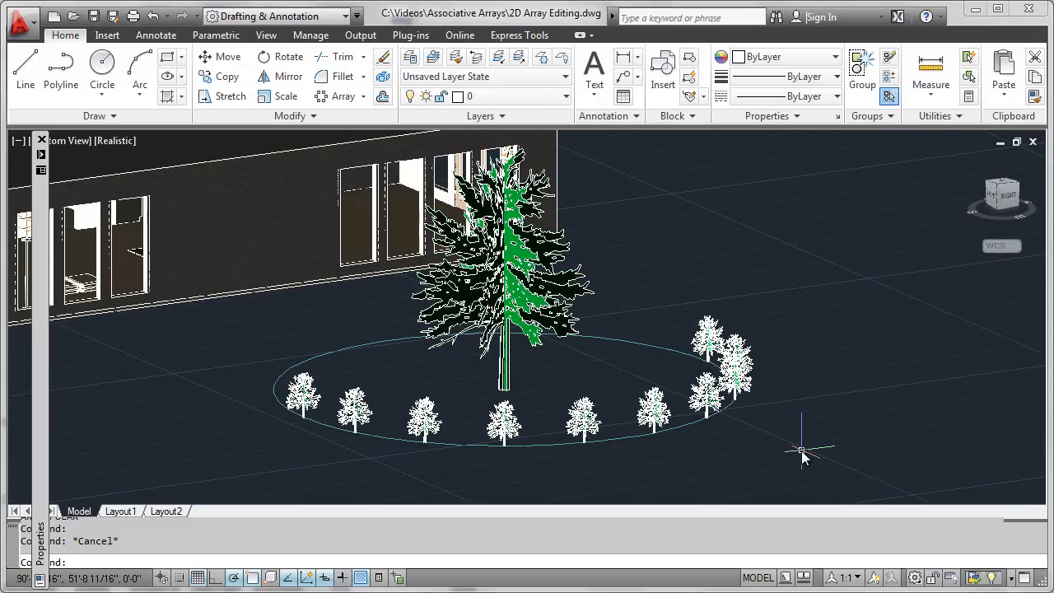
pyautogui.moveTo(797, 449)
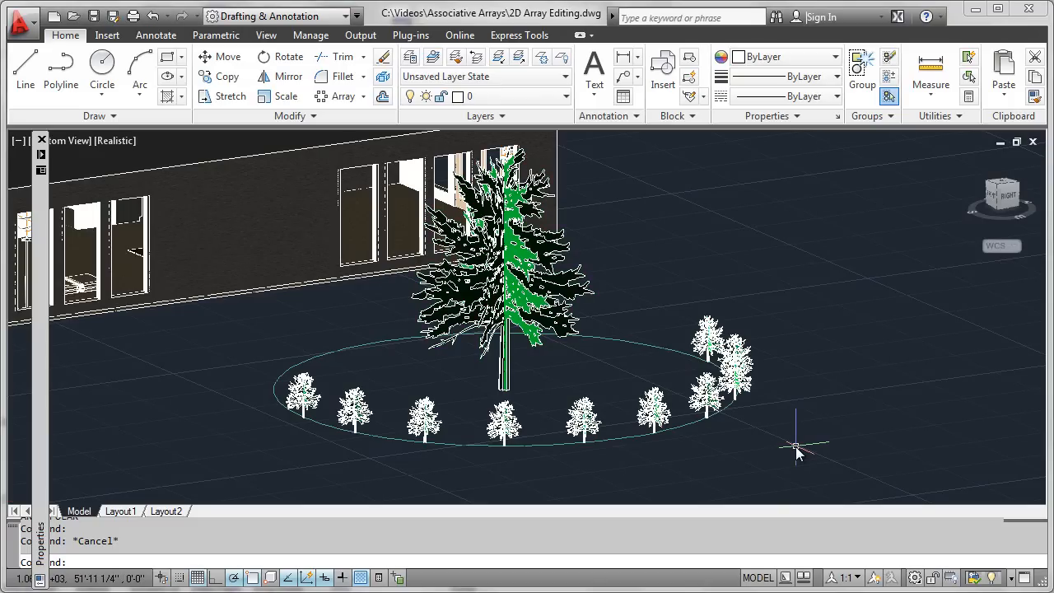
pyautogui.moveTo(745, 453)
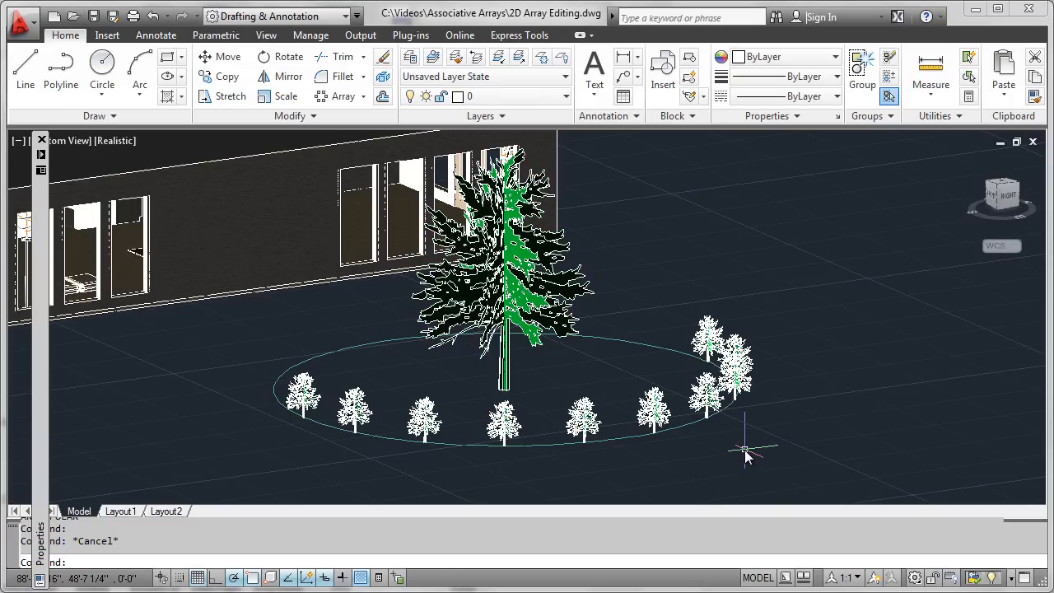
pyautogui.moveTo(765, 454)
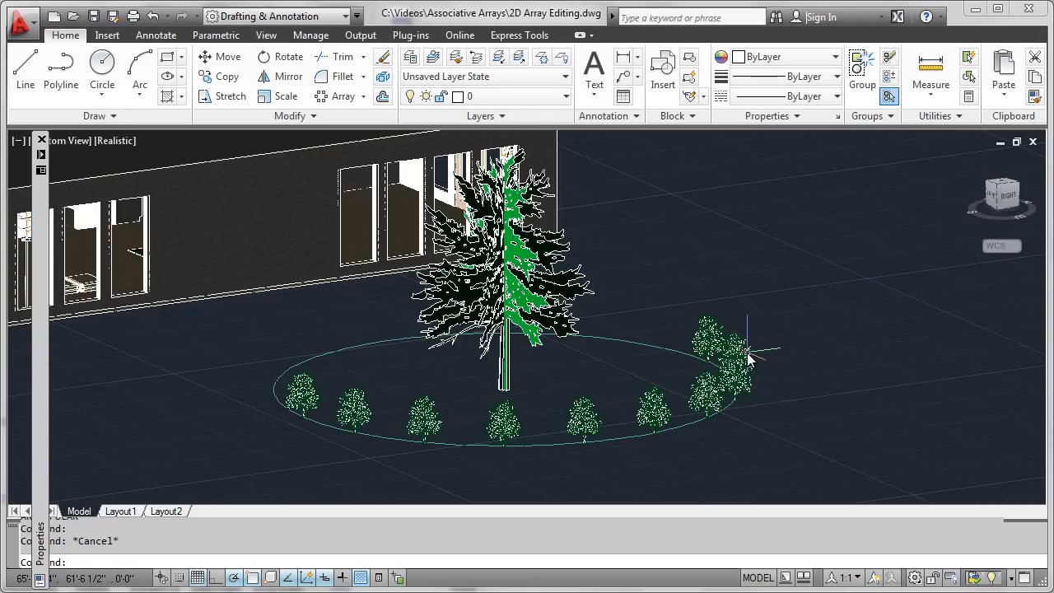
pyautogui.moveTo(716, 342)
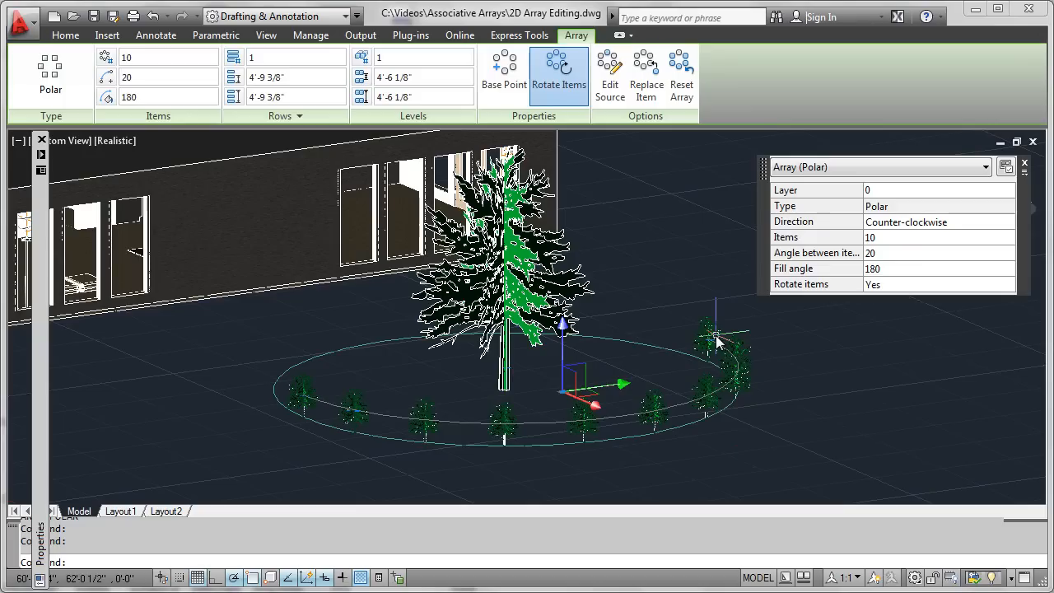
pyautogui.moveTo(671, 293)
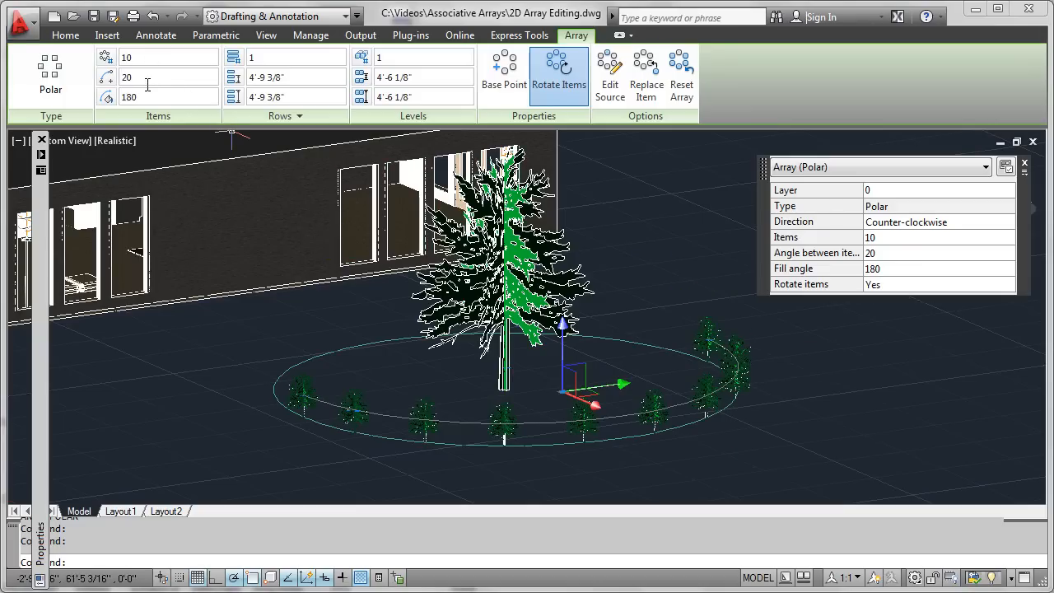
pyautogui.moveTo(147, 74)
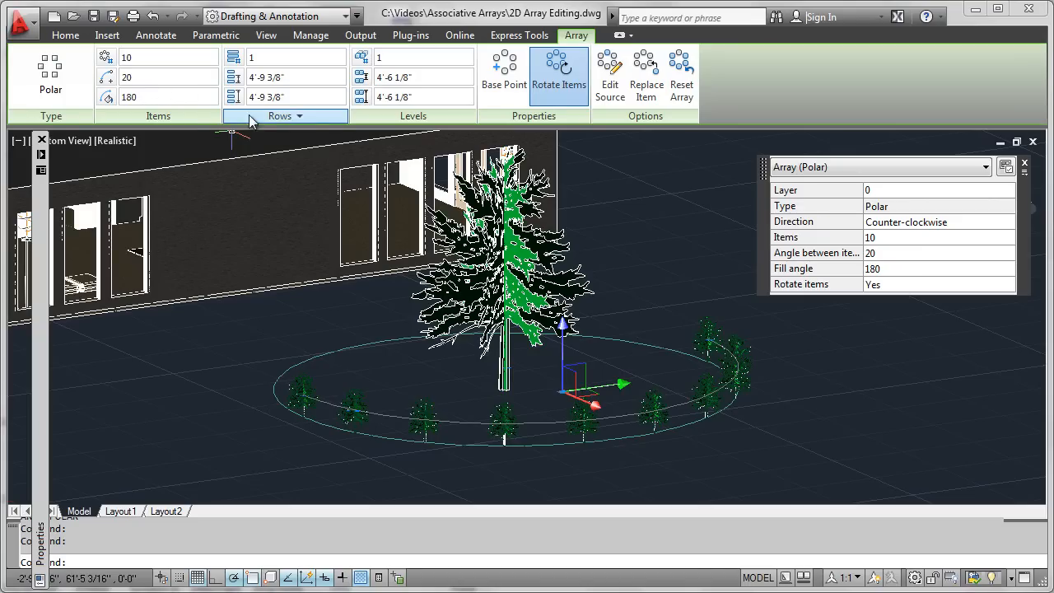
pyautogui.moveTo(328, 114)
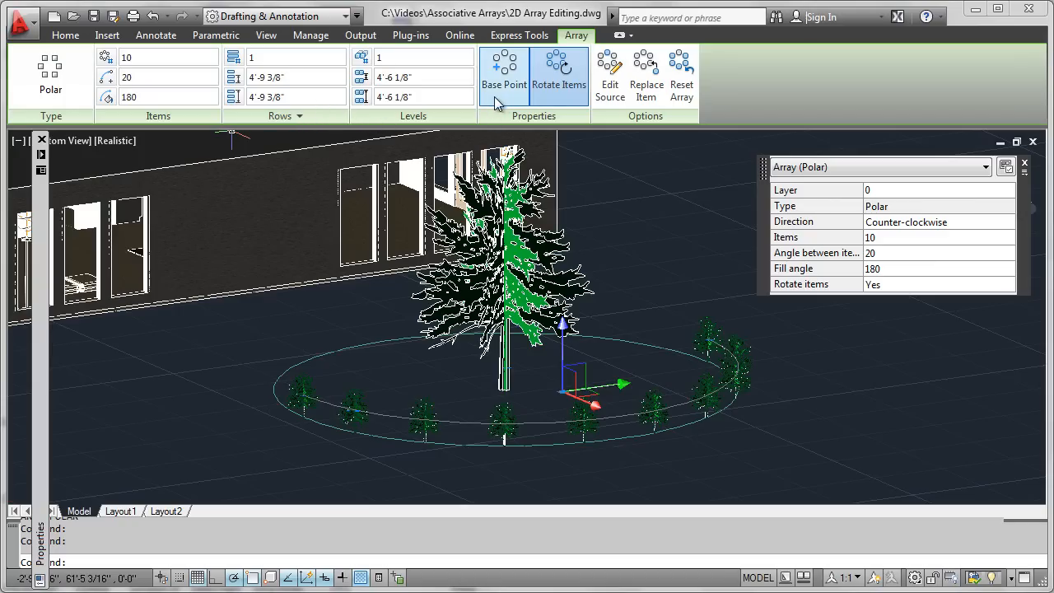
pyautogui.moveTo(559, 82)
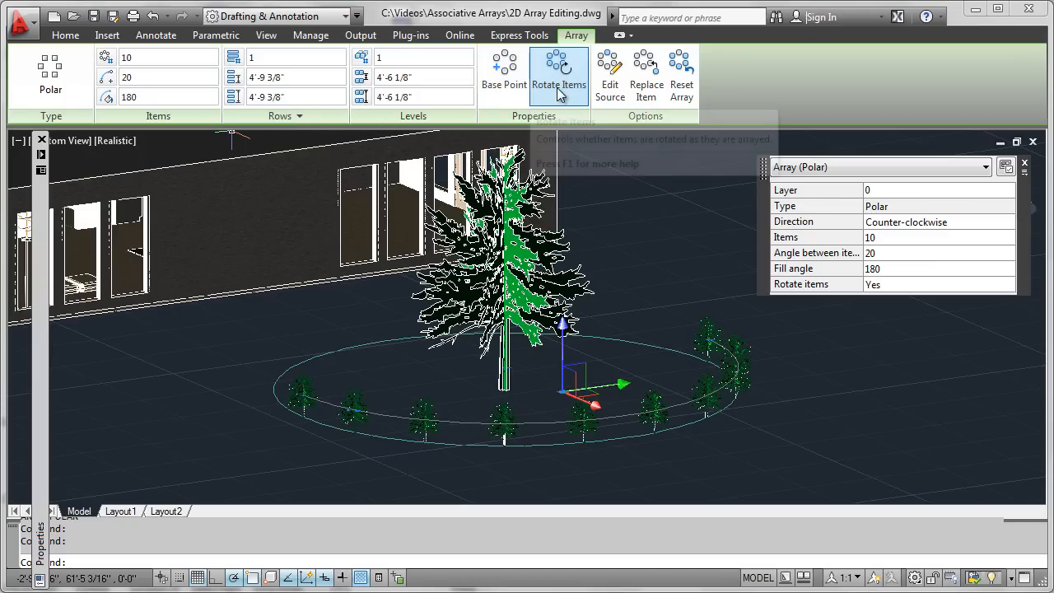
pyautogui.moveTo(559, 74)
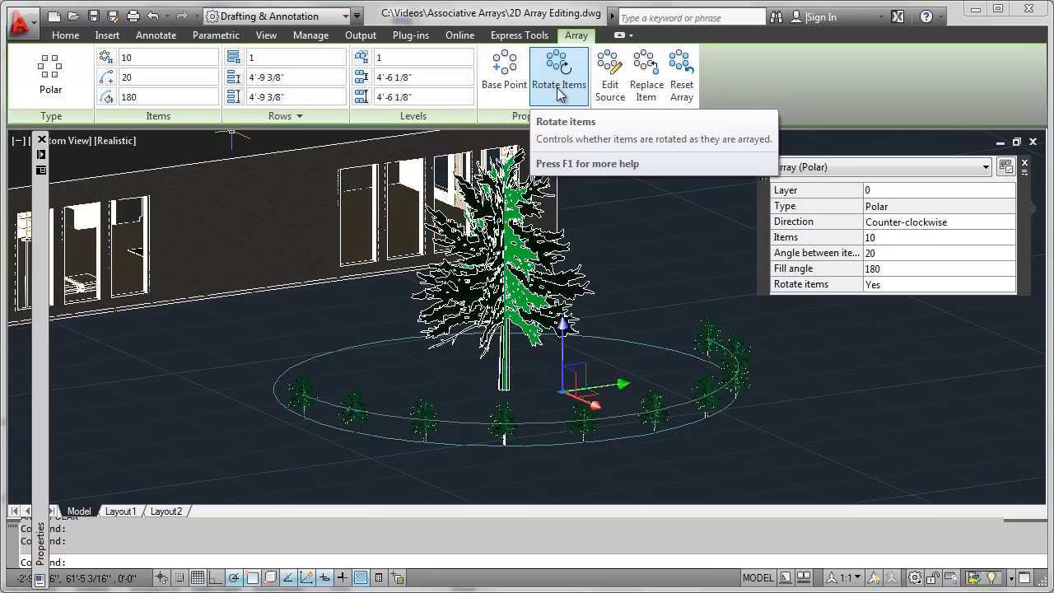
pyautogui.moveTo(548, 113)
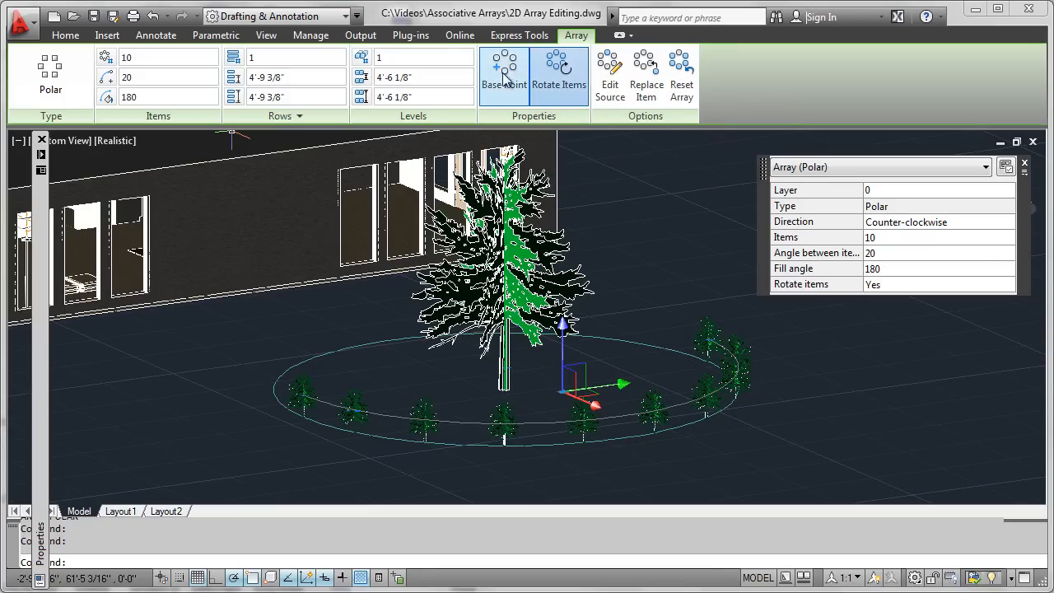
pyautogui.moveTo(503, 70)
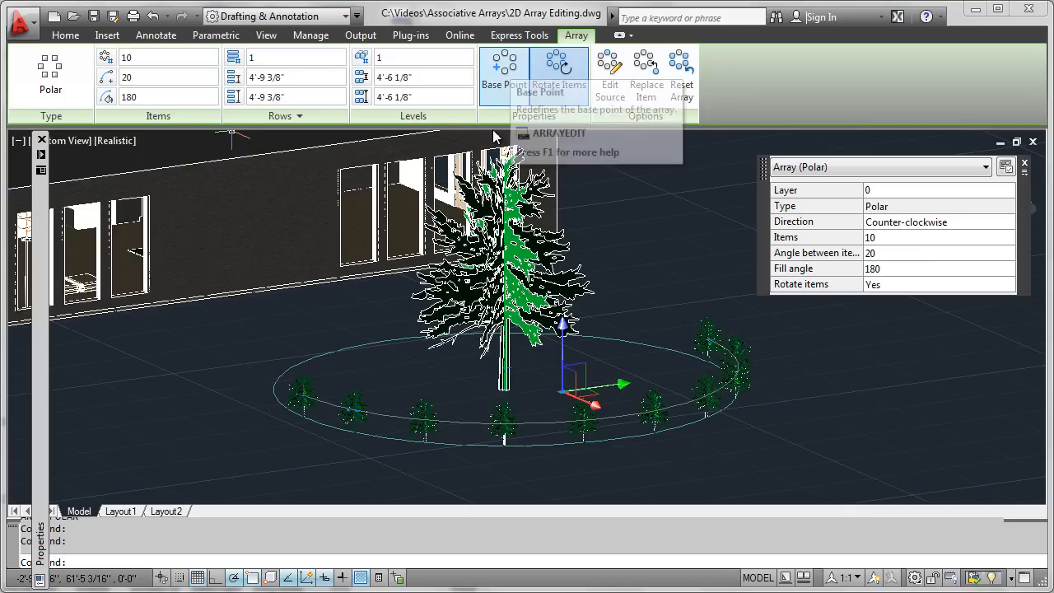
pyautogui.moveTo(251, 338)
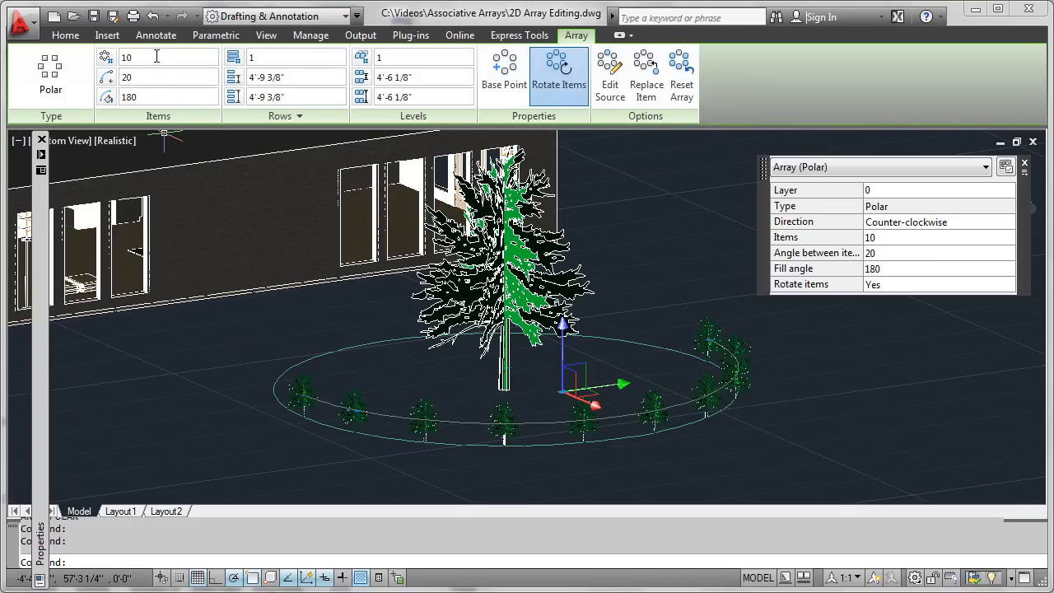
pyautogui.moveTo(140, 58)
pyautogui.write('36')
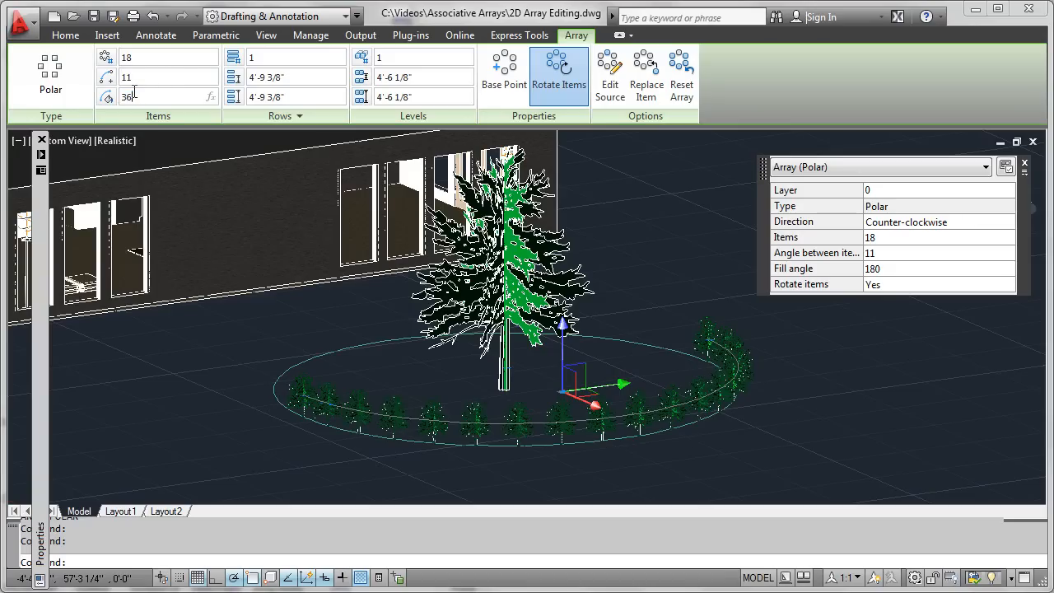
# Set the array to fill 360 degrees with 18 shrubs spaced 20 degrees apart
pyautogui.write('0')
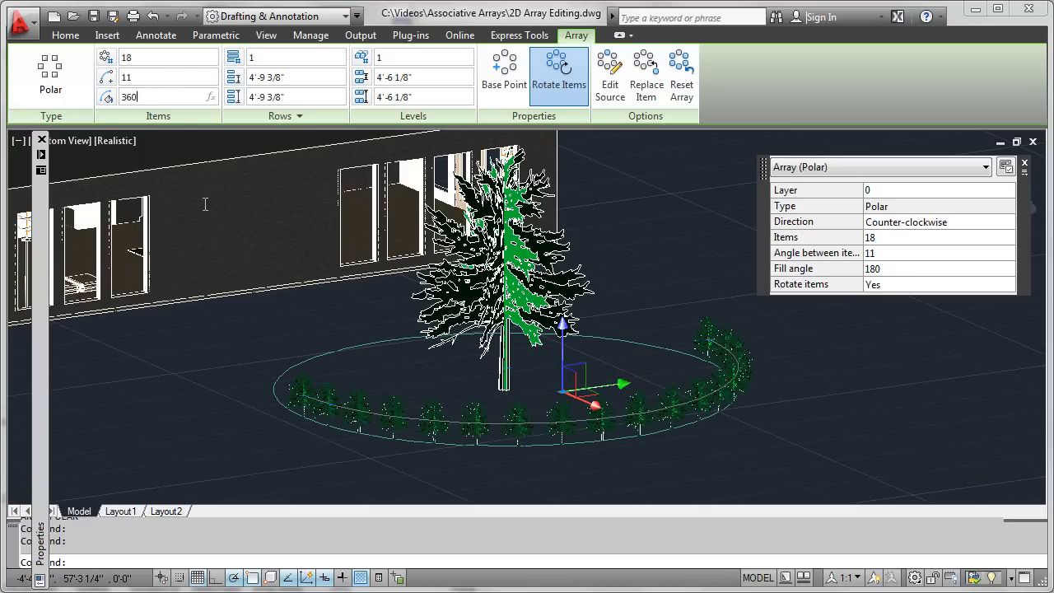
pyautogui.write('20')
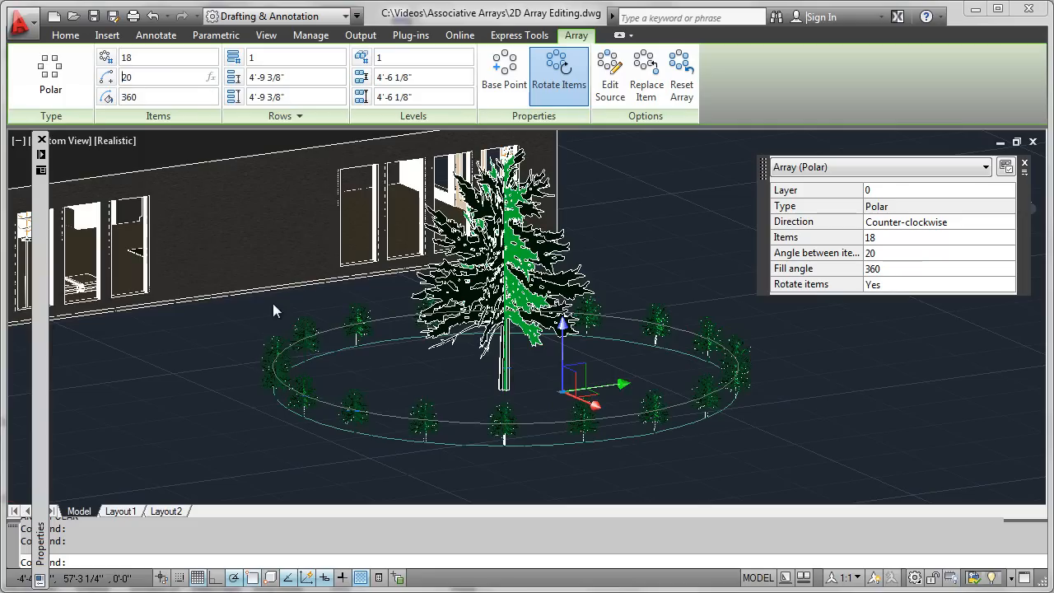
pyautogui.write('20')
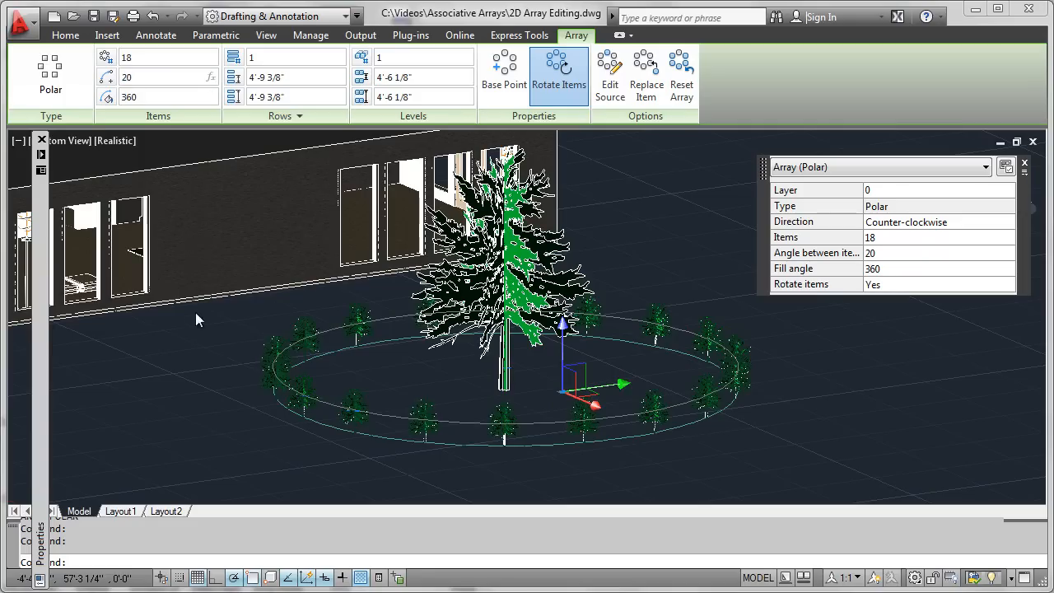
pyautogui.moveTo(171, 361)
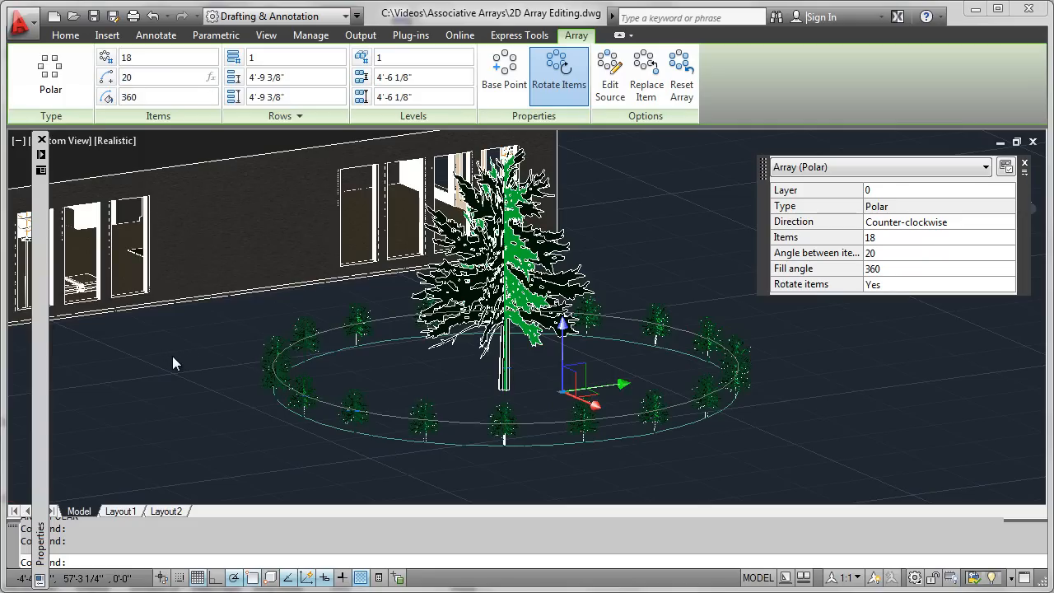
pyautogui.moveTo(208, 387)
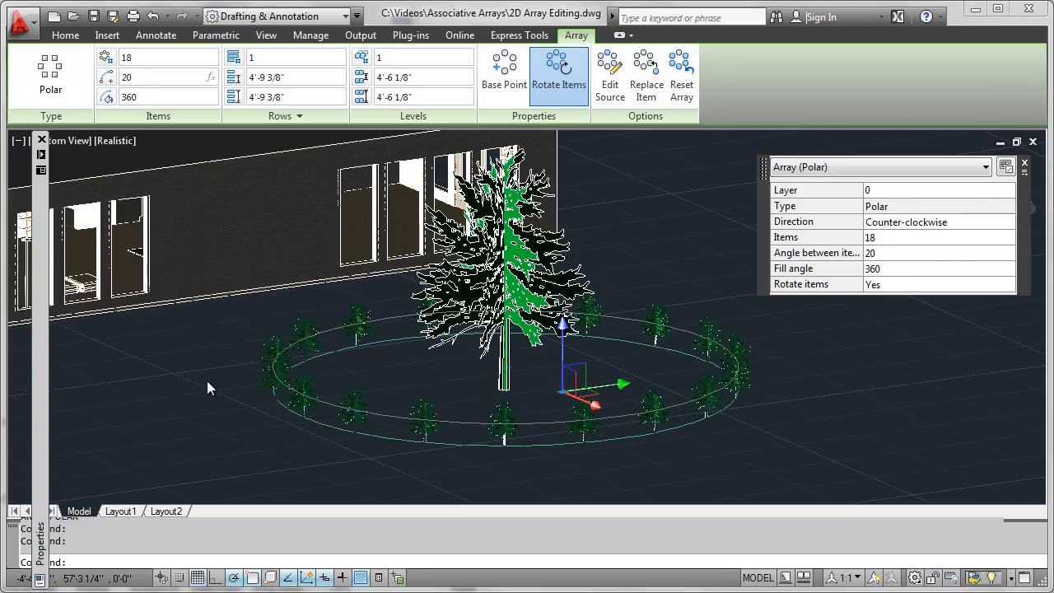
pyautogui.moveTo(208, 390)
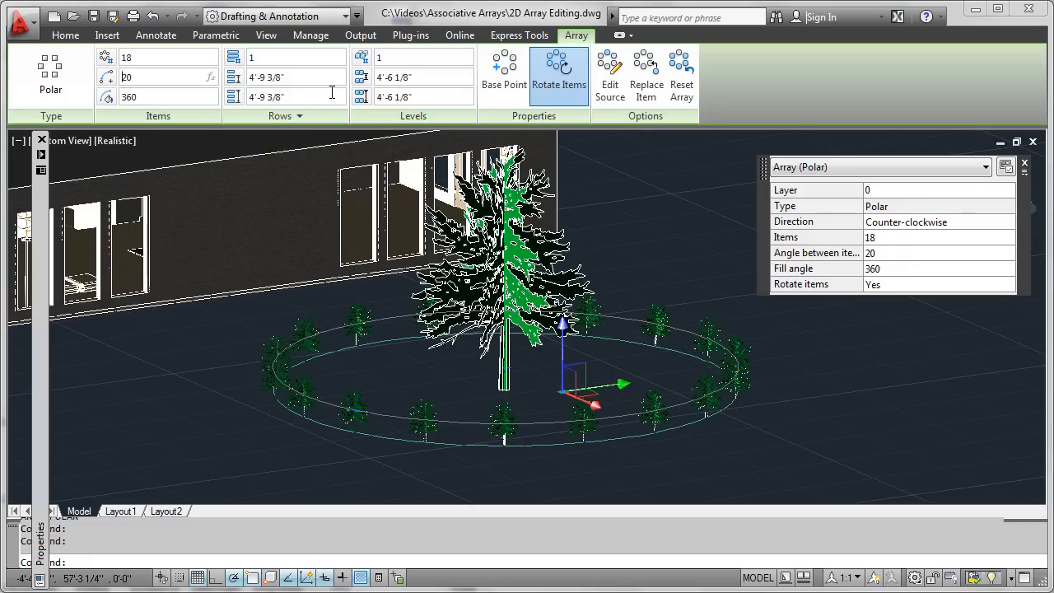
pyautogui.moveTo(307, 328)
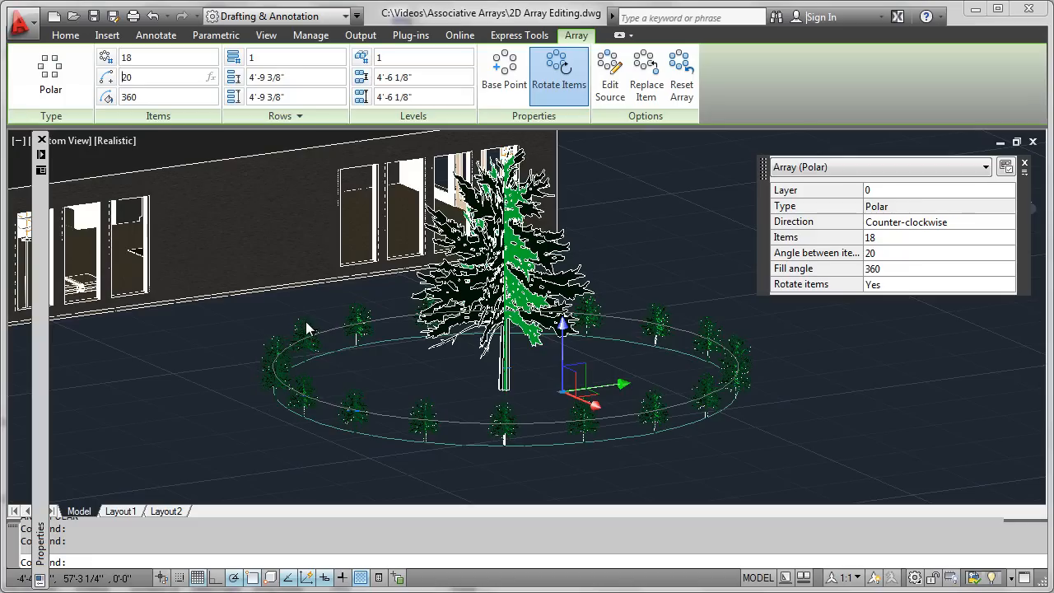
pyautogui.moveTo(151, 365)
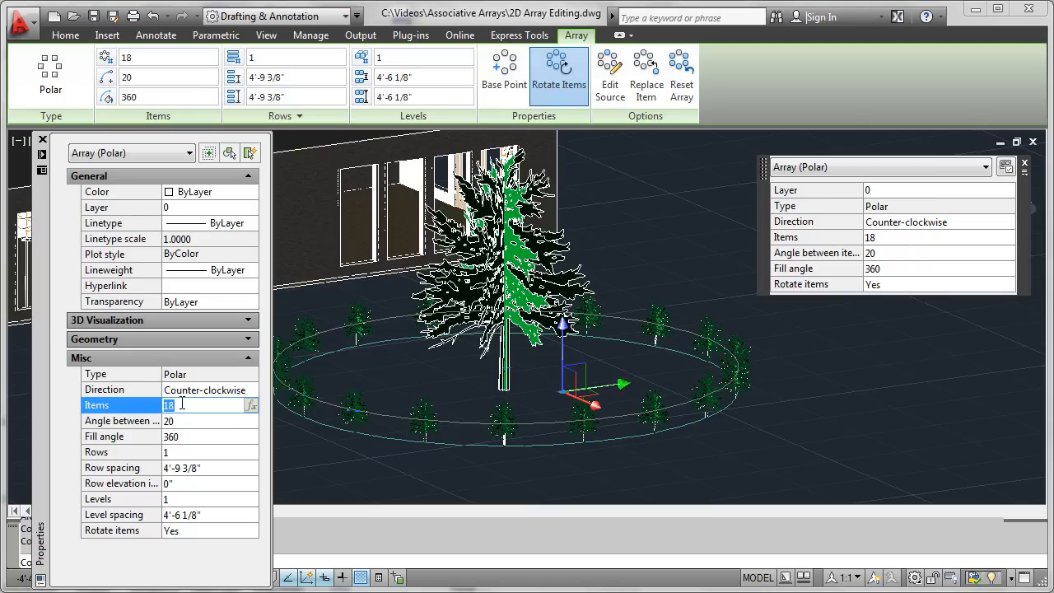
# In the Properties palette, set the array to 12 items with 30 degrees between shrubs
pyautogui.write('12')
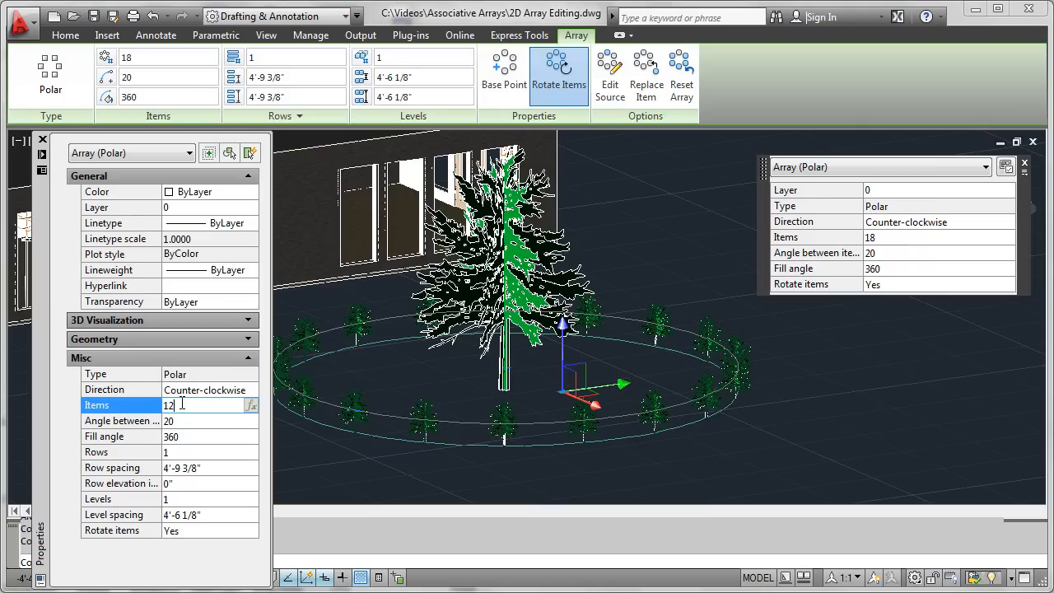
pyautogui.moveTo(183, 430)
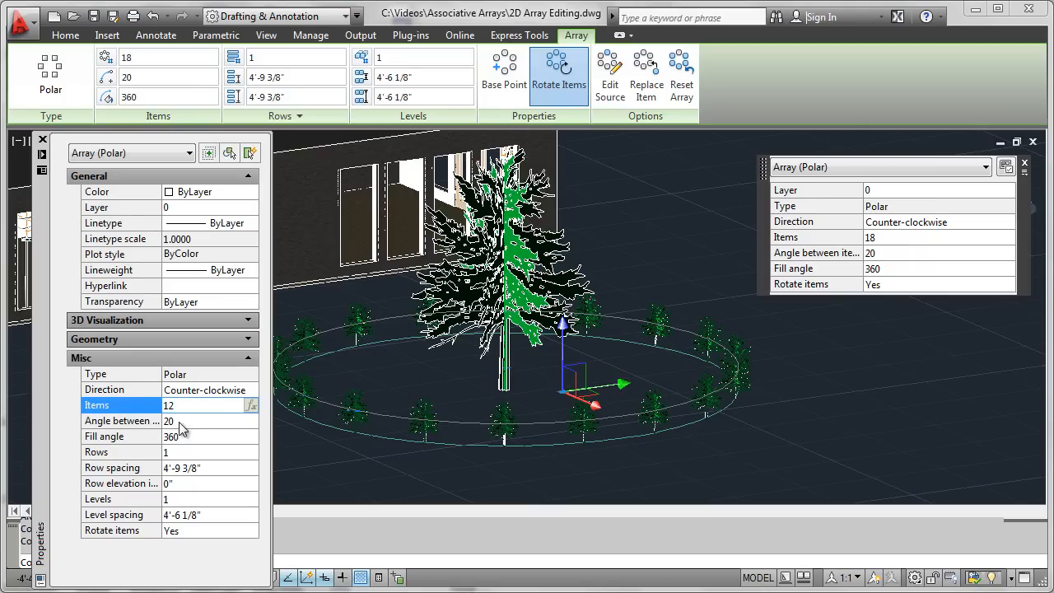
pyautogui.click(121, 421)
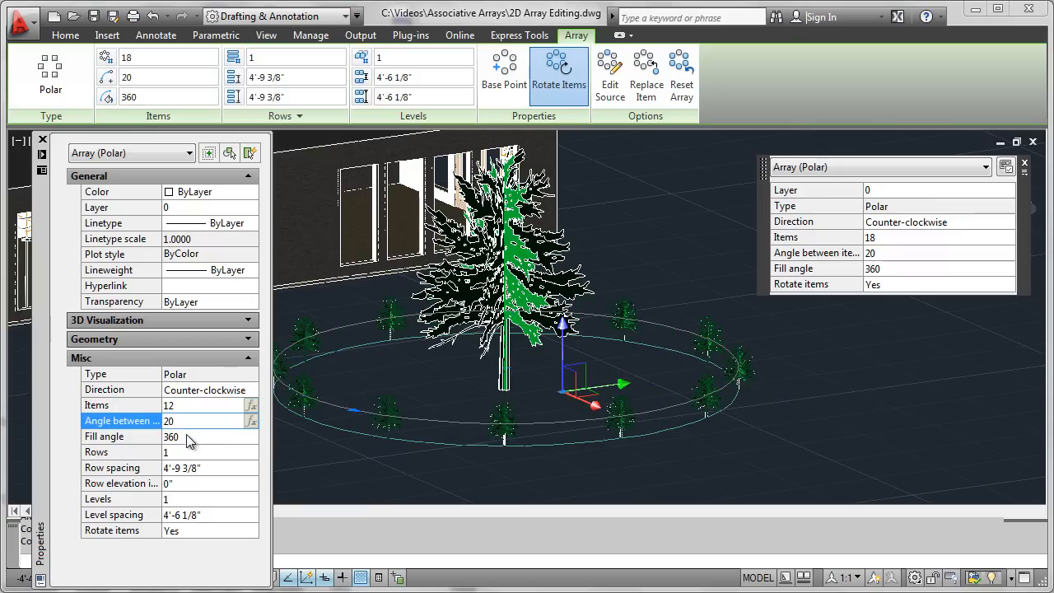
pyautogui.write('30')
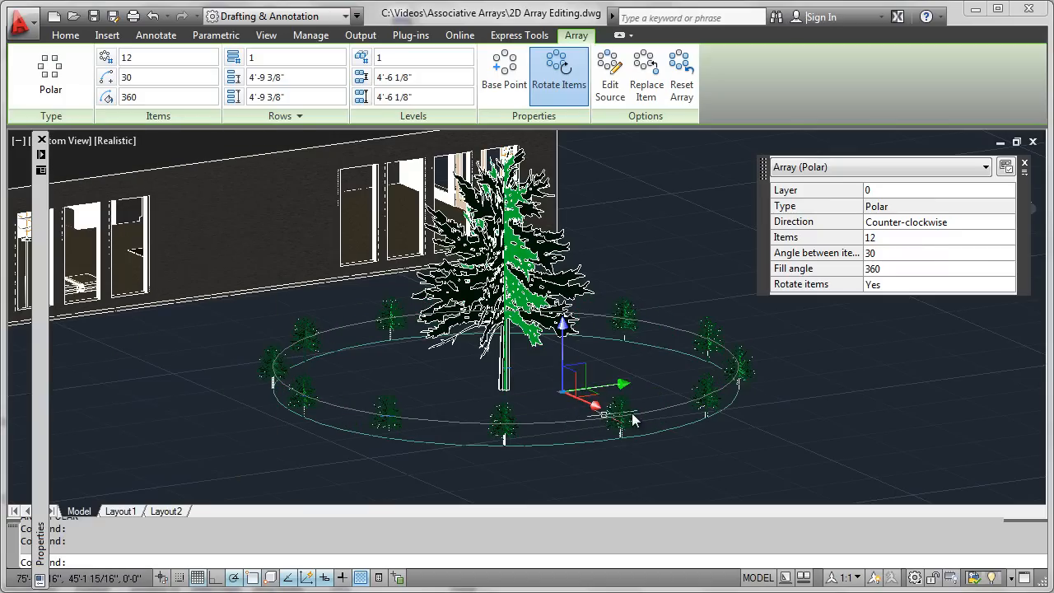
pyautogui.moveTo(552, 444)
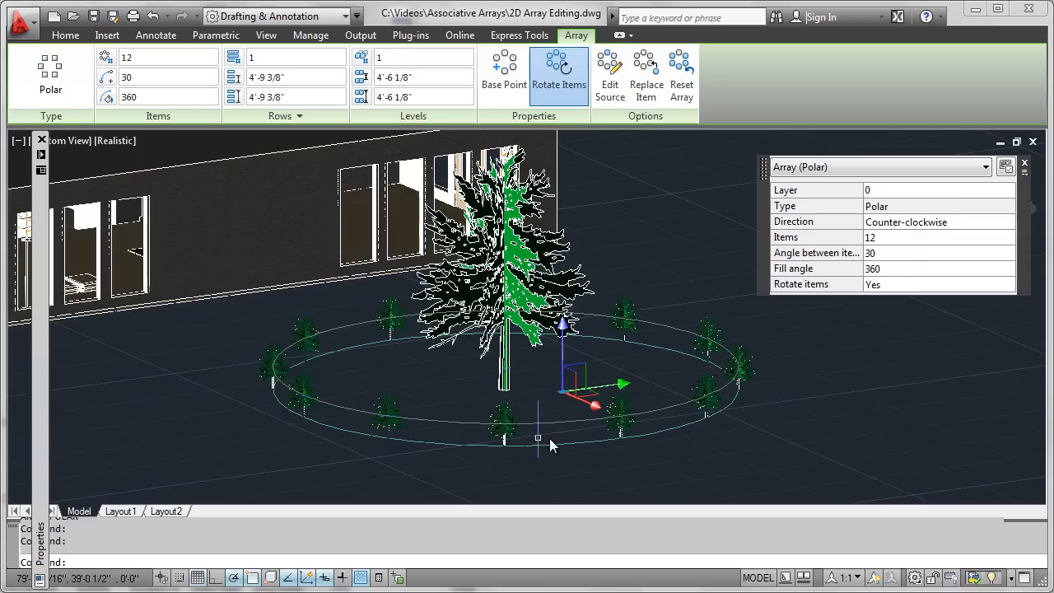
pyautogui.moveTo(638, 437)
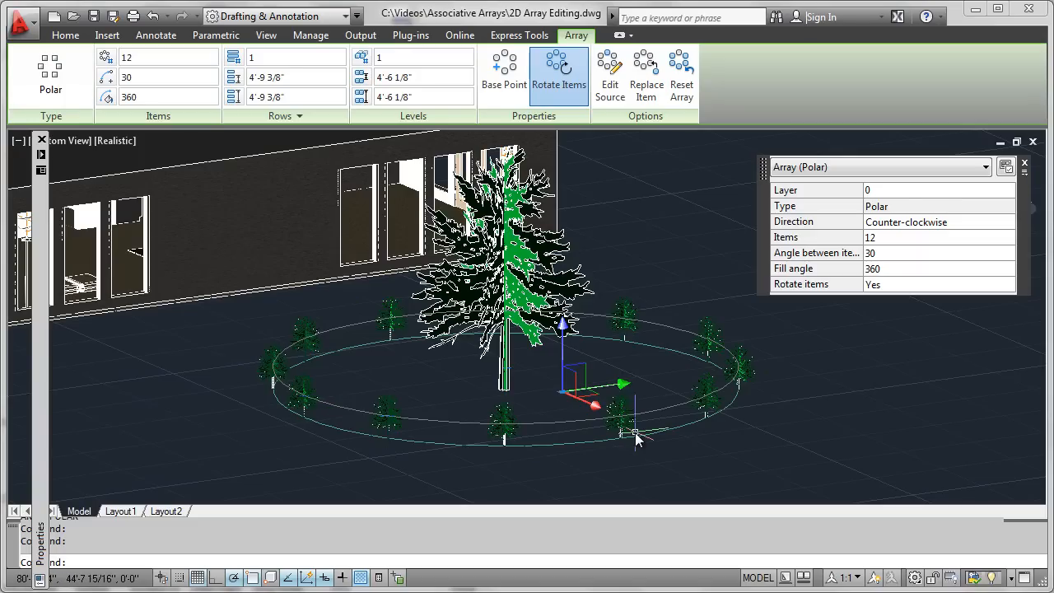
pyautogui.moveTo(667, 243)
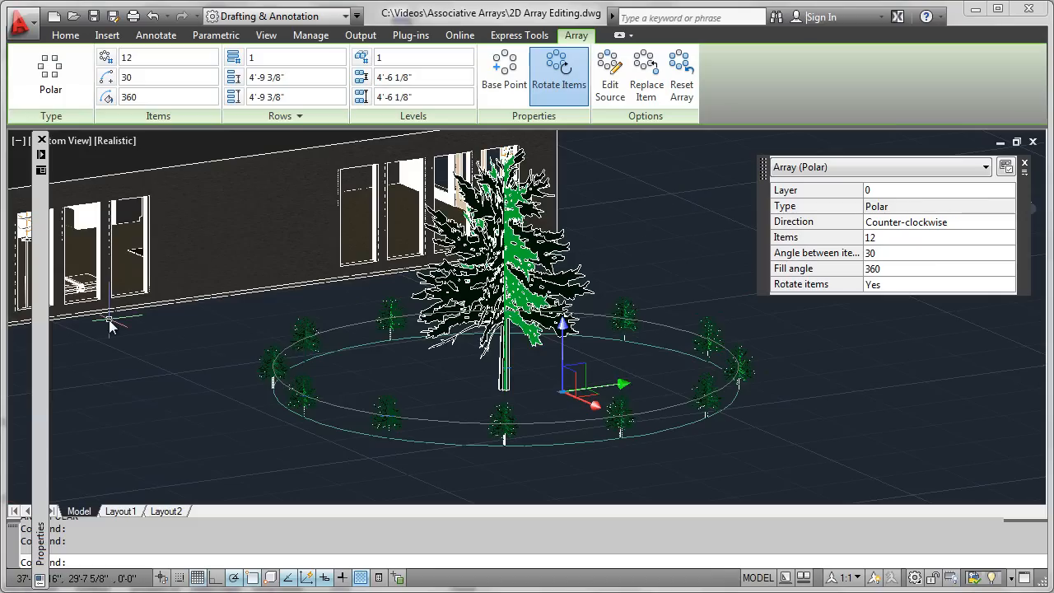
pyautogui.moveTo(620, 155)
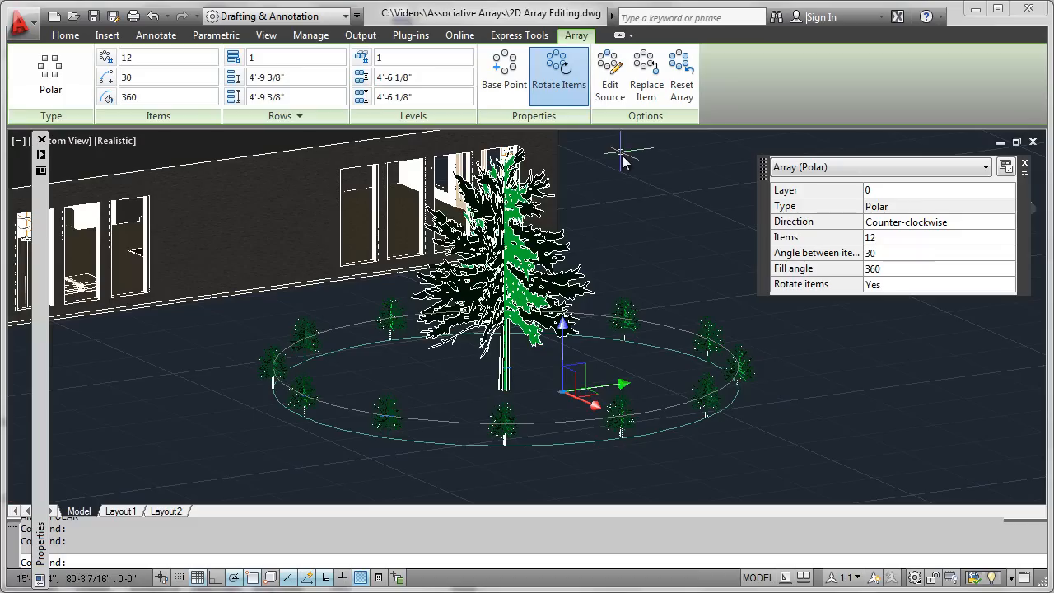
pyautogui.moveTo(639, 251)
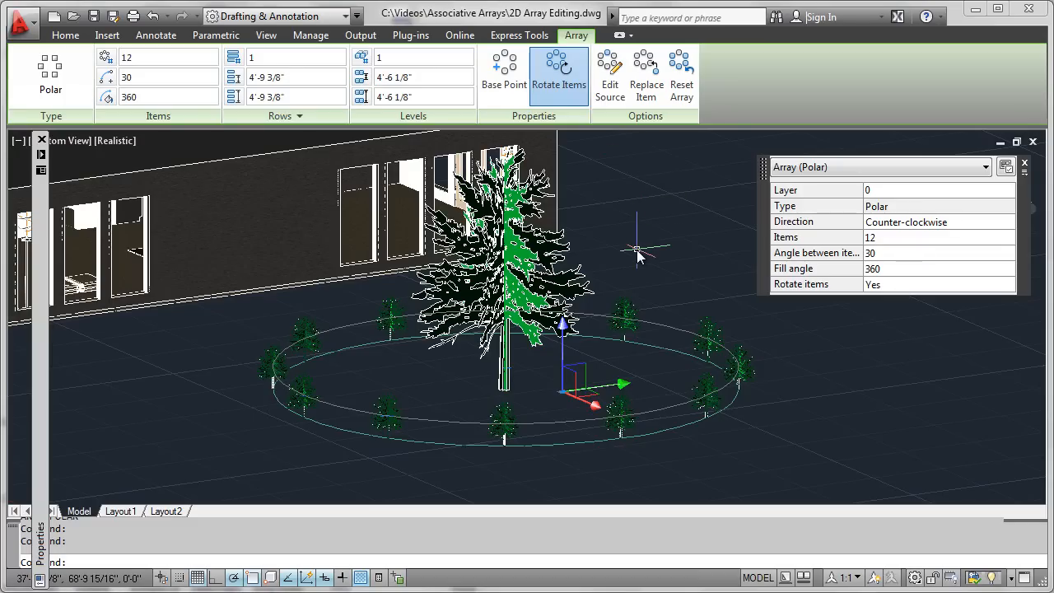